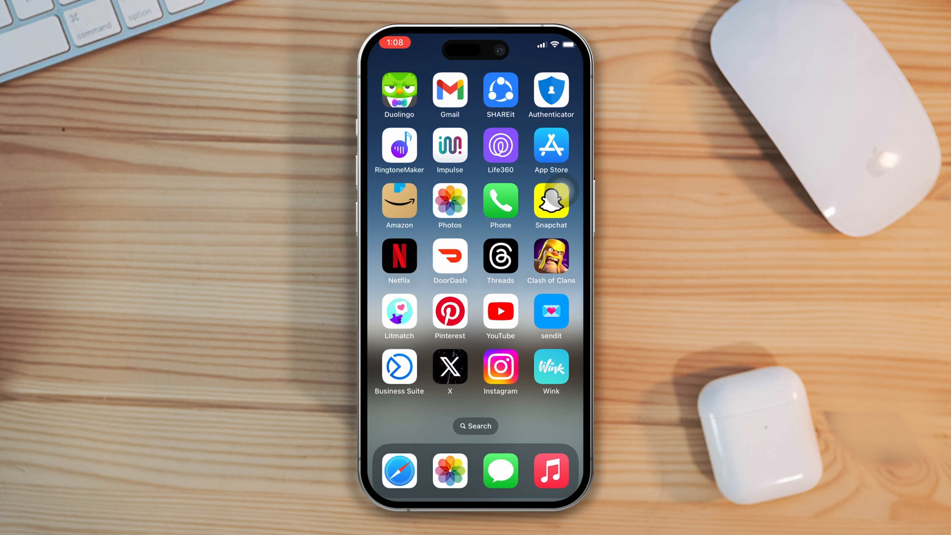
Launch Instagram from the home screen and go to your own profile tab.
{"action": "left_click", "coordinate": [500, 371]}
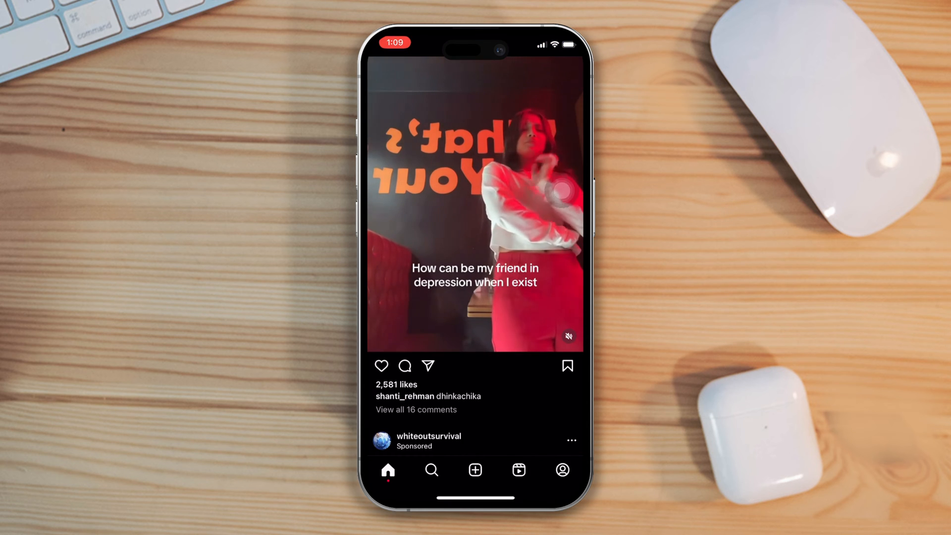
{"action": "left_click", "coordinate": [562, 470]}
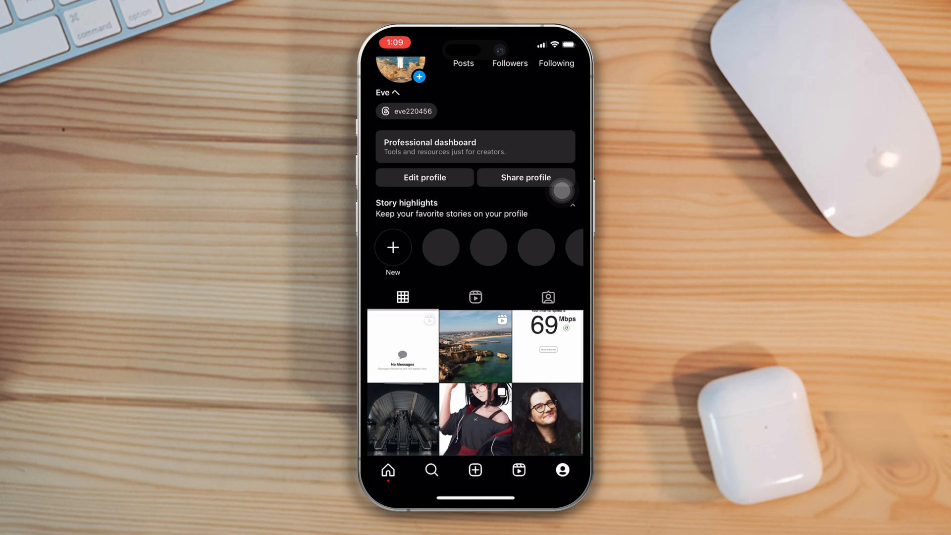
{"action": "left_click", "coordinate": [387, 470]}
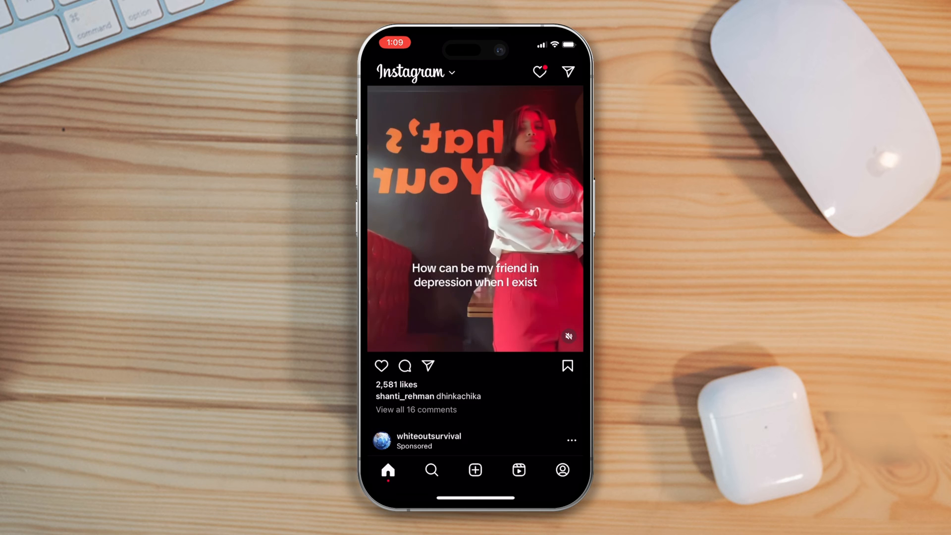
{"action": "left_click", "coordinate": [568, 71]}
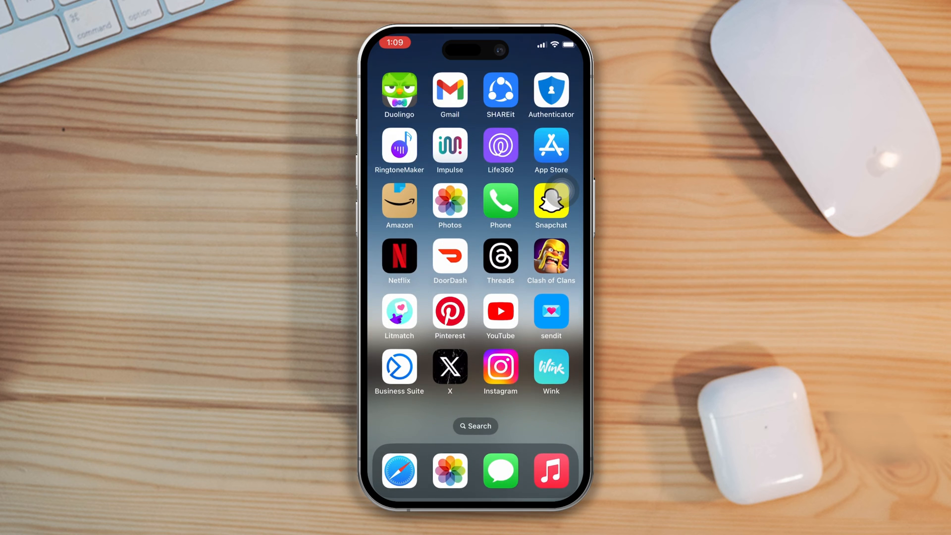
{"action": "left_click", "coordinate": [500, 371]}
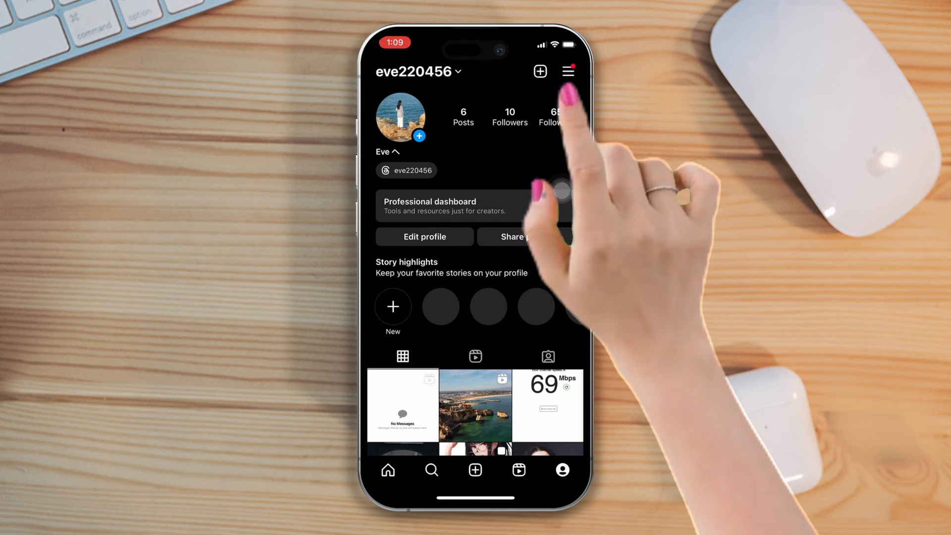
Open Accounts Center through the profile menu's Settings and privacy.
{"action": "left_click", "coordinate": [568, 70]}
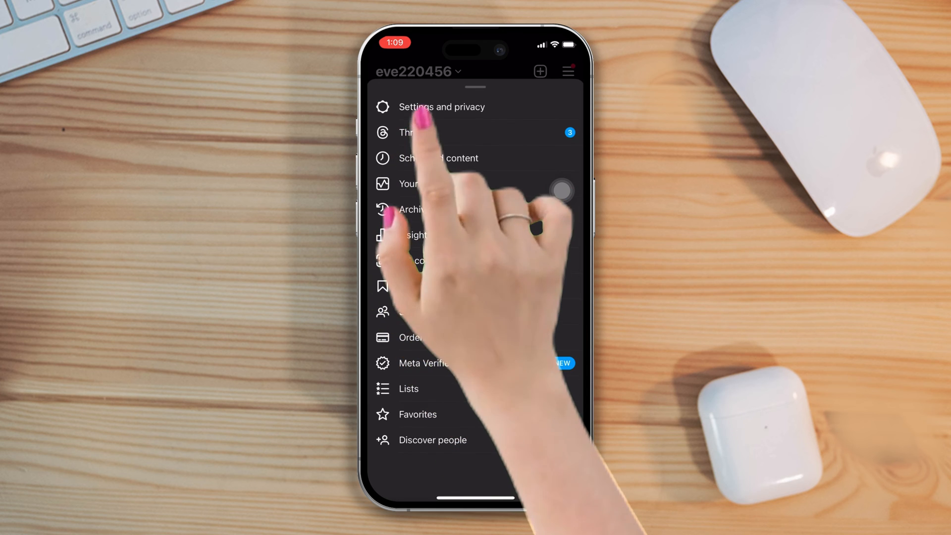
{"action": "left_click", "coordinate": [441, 107]}
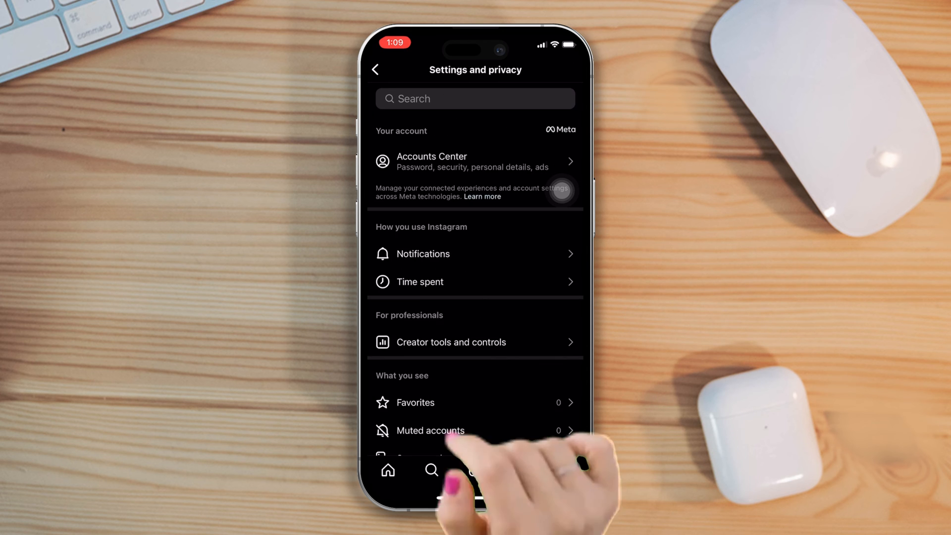
{"action": "left_click", "coordinate": [475, 161]}
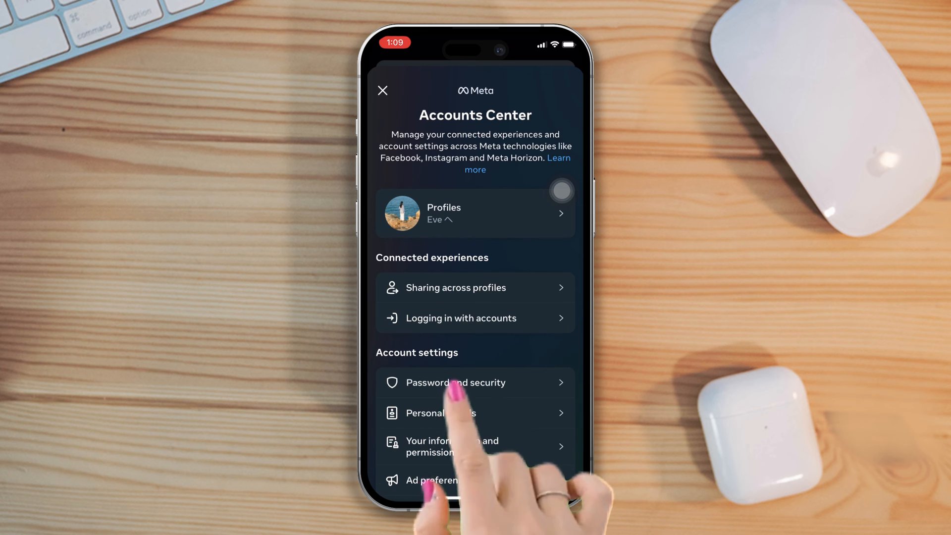
Show the Where you're logged in device list under Password and security.
{"action": "left_click", "coordinate": [455, 382]}
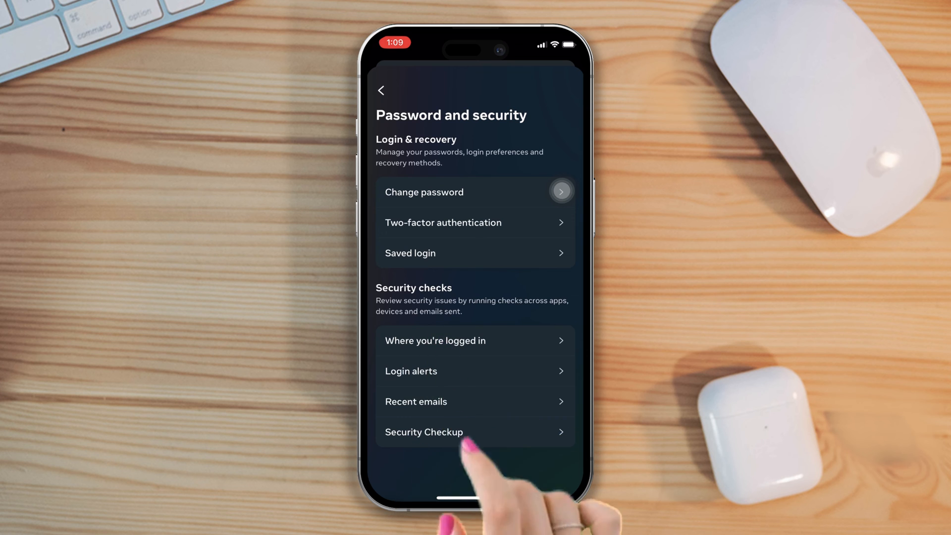
{"action": "left_click", "coordinate": [475, 340]}
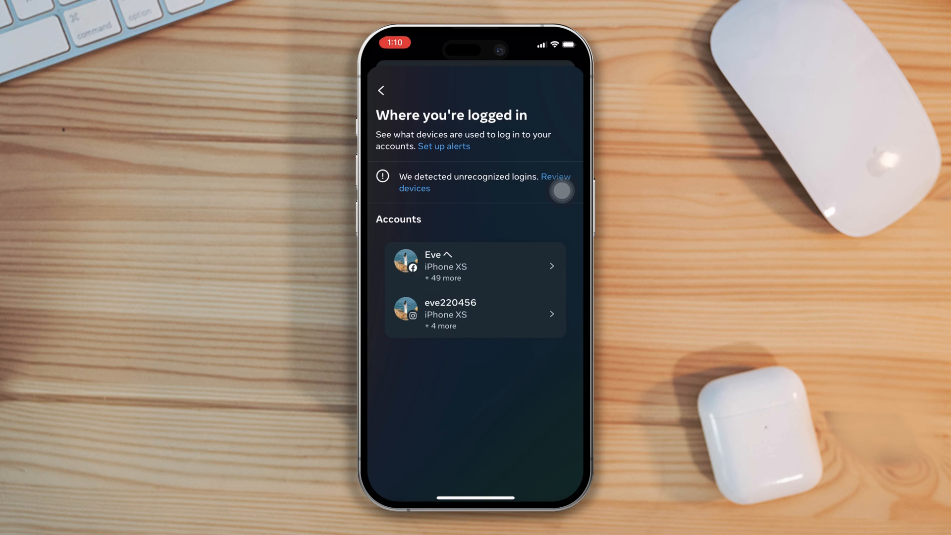